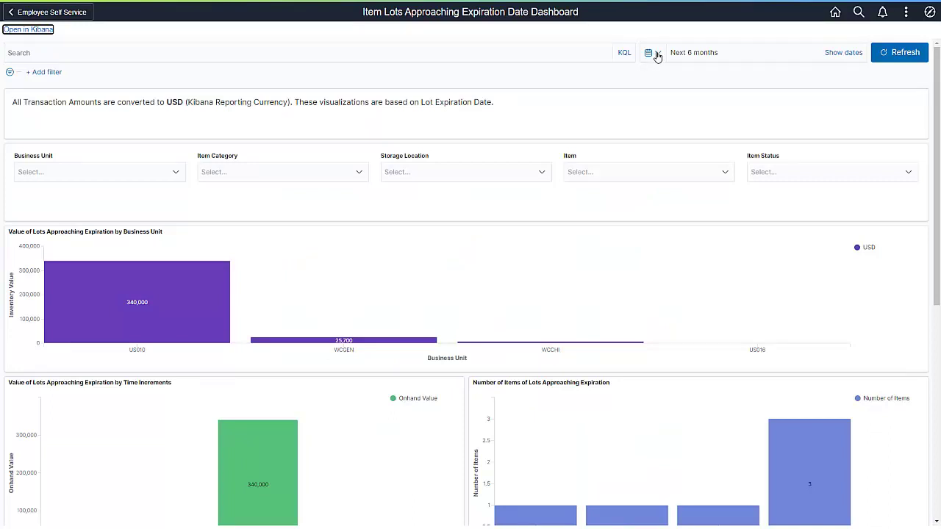
Check the date range, then filter the expiration dashboard to business units WCCHI and WCGEN
left_click(648, 52)
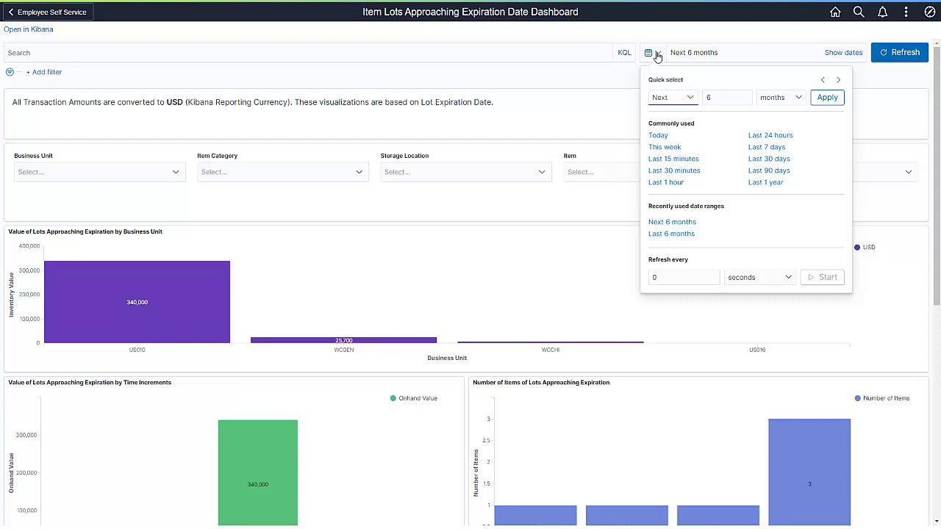
left_click(649, 52)
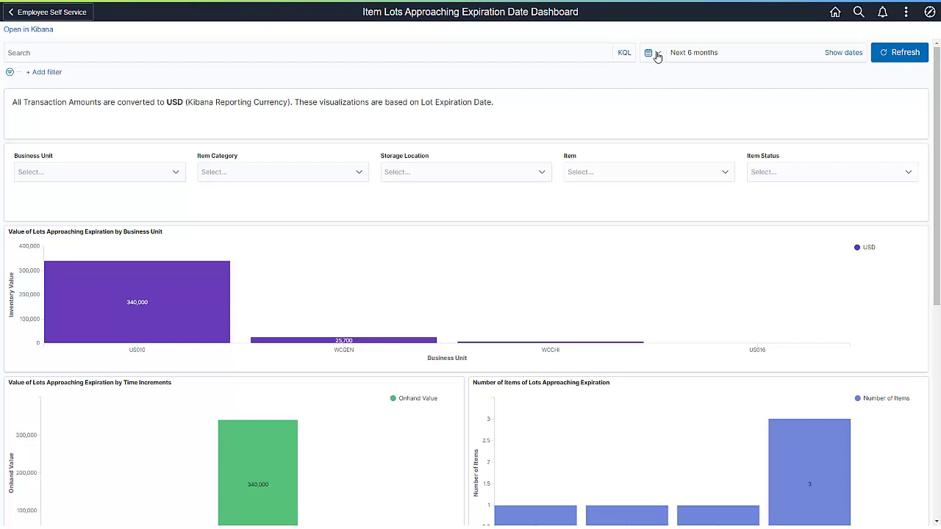
left_click(95, 171)
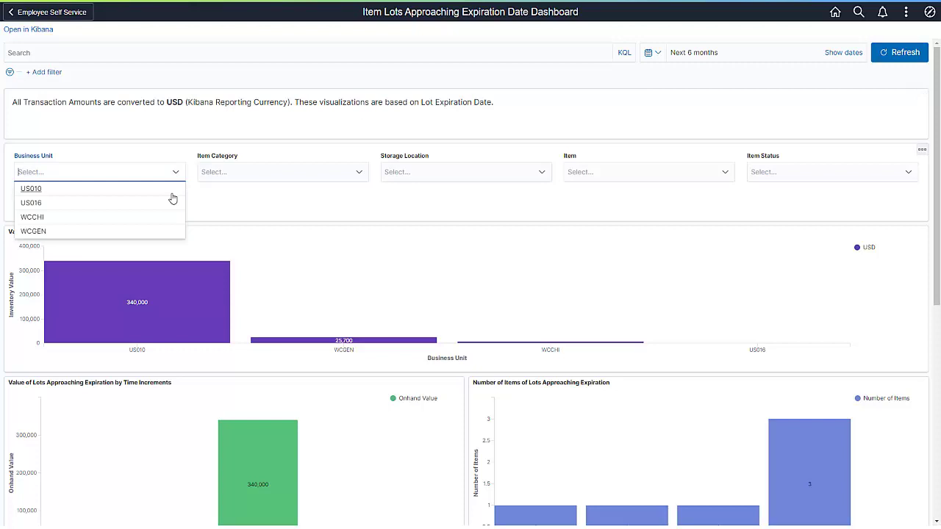
left_click(33, 231)
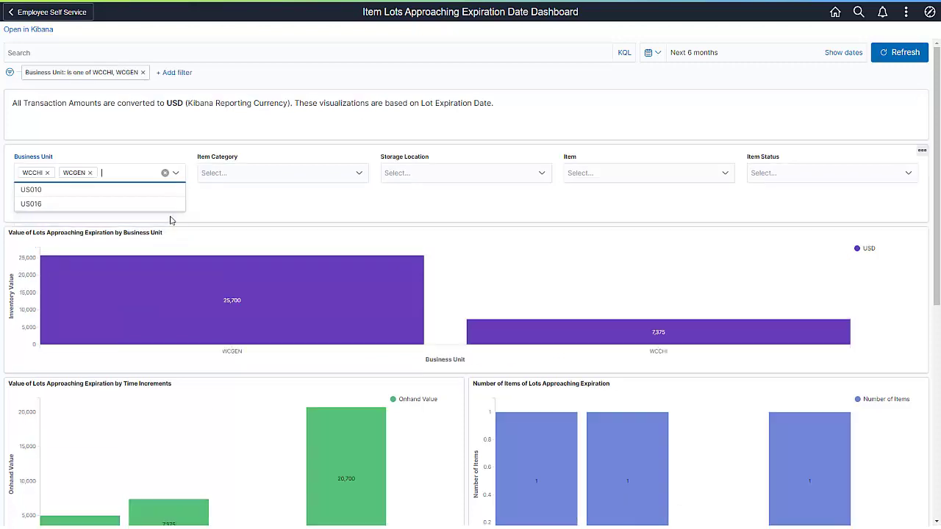
left_click(170, 220)
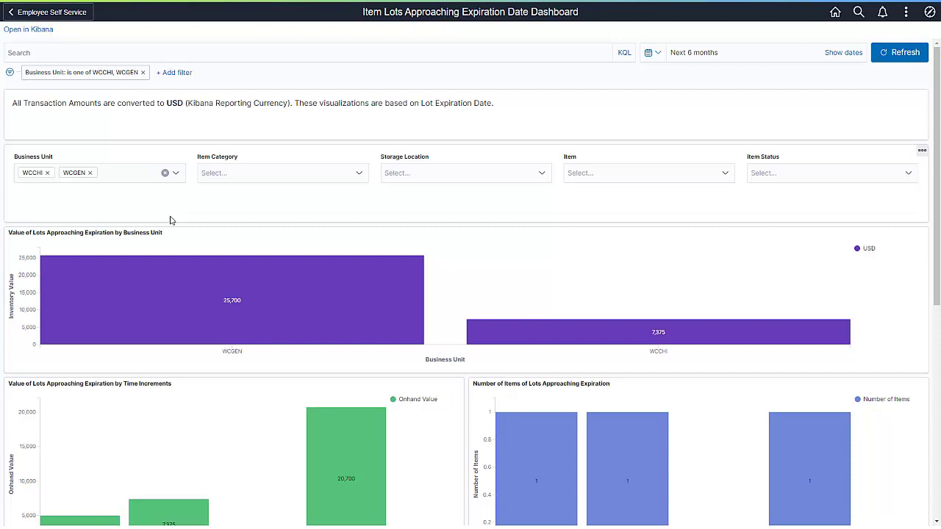
mouse_move(729, 182)
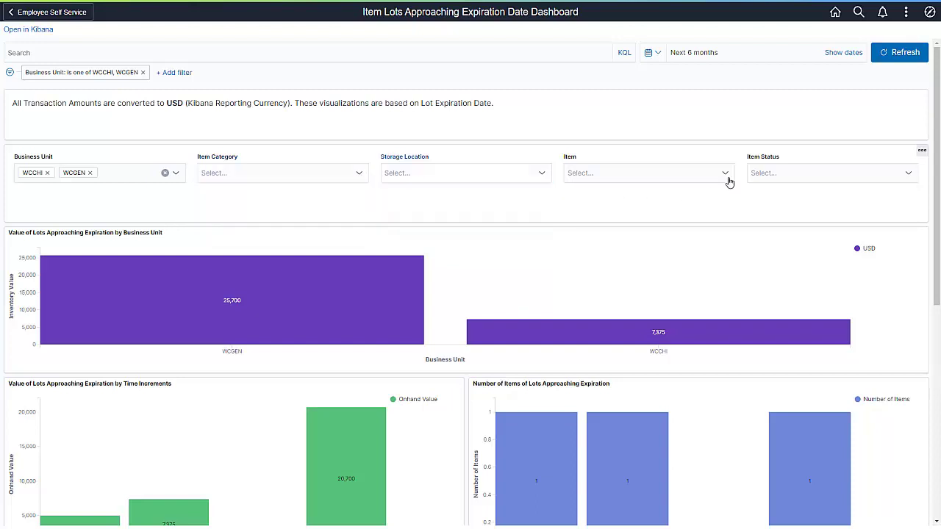
scroll("down", 3)
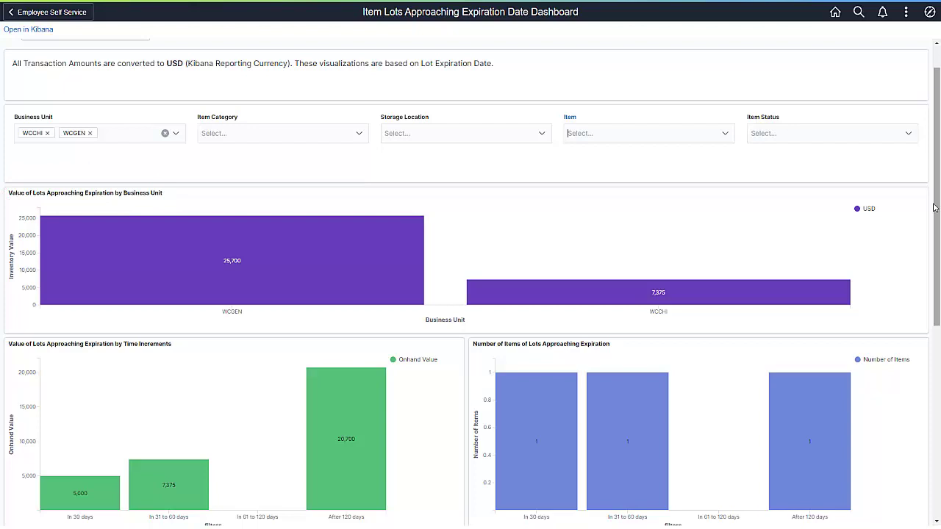
scroll("down", 3)
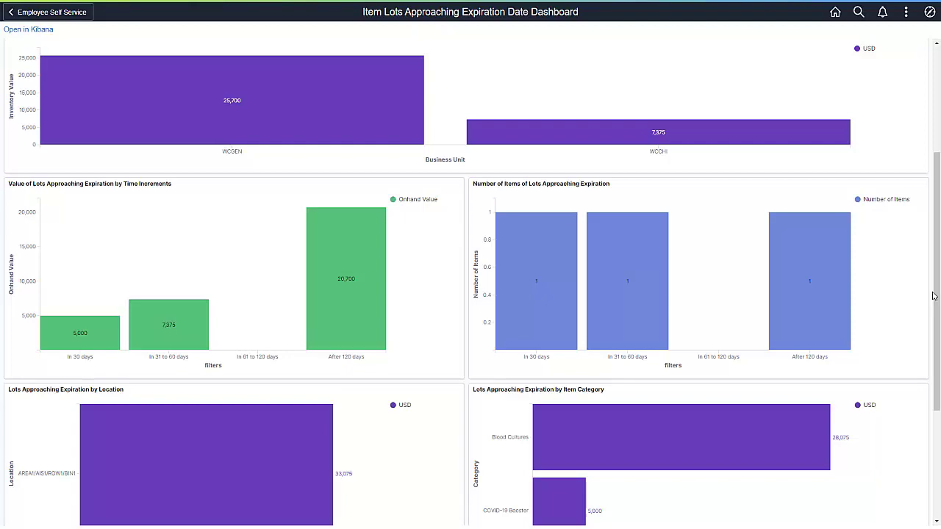
scroll("down", 3)
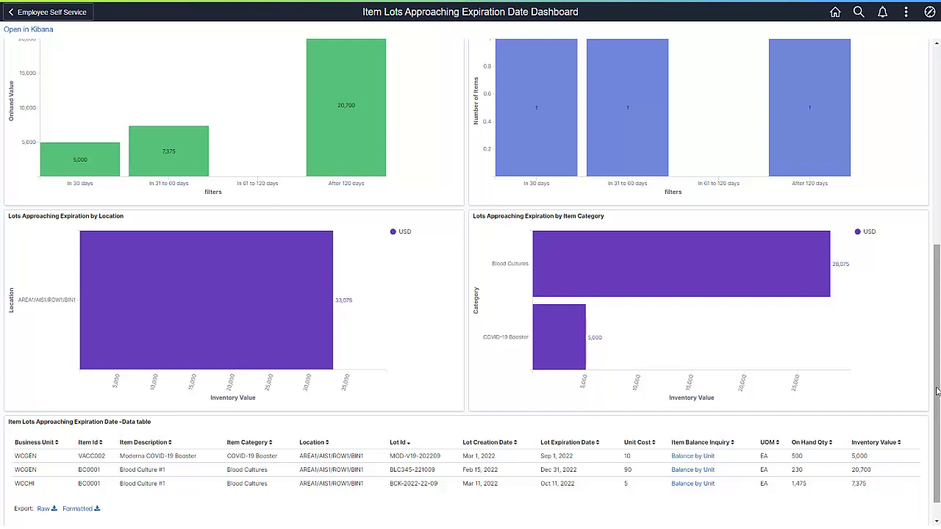
scroll("down", 3)
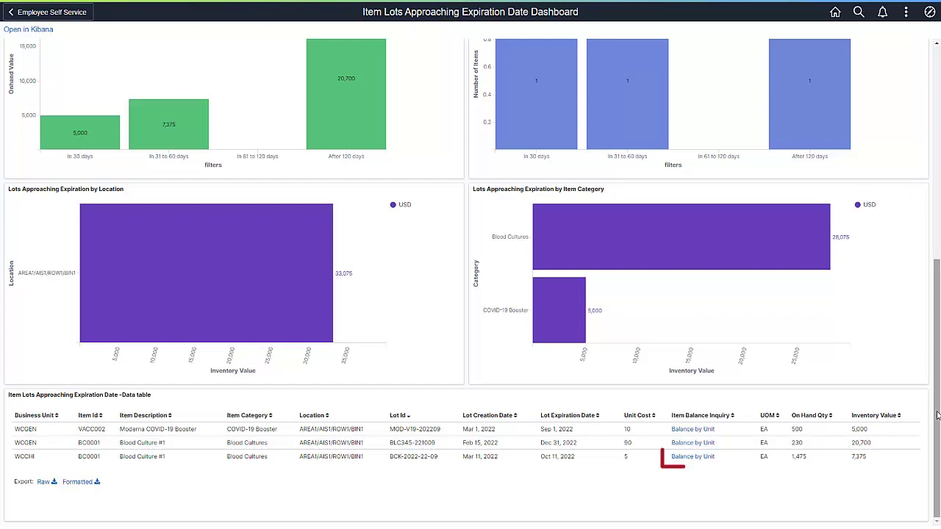
left_click(692, 457)
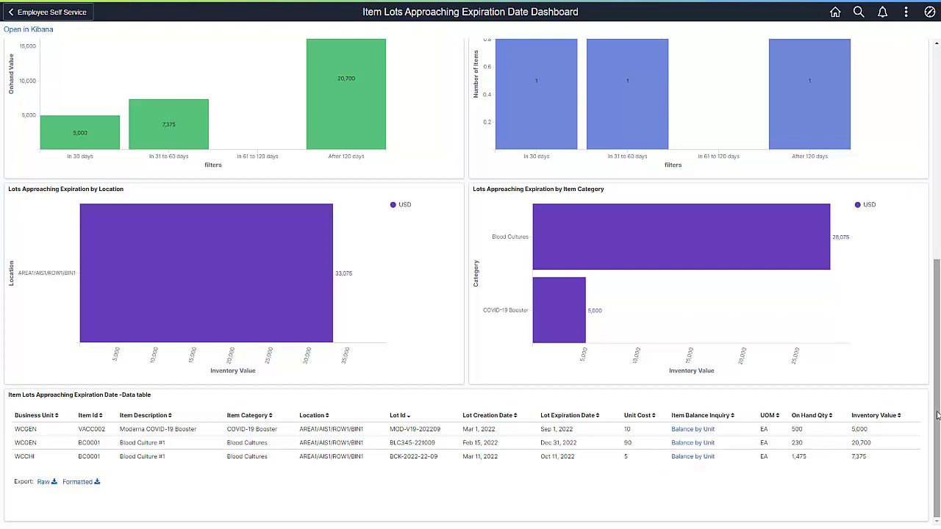
Open the Non-Viable Item Lot Analysis Dashboard tile
left_click(692, 456)
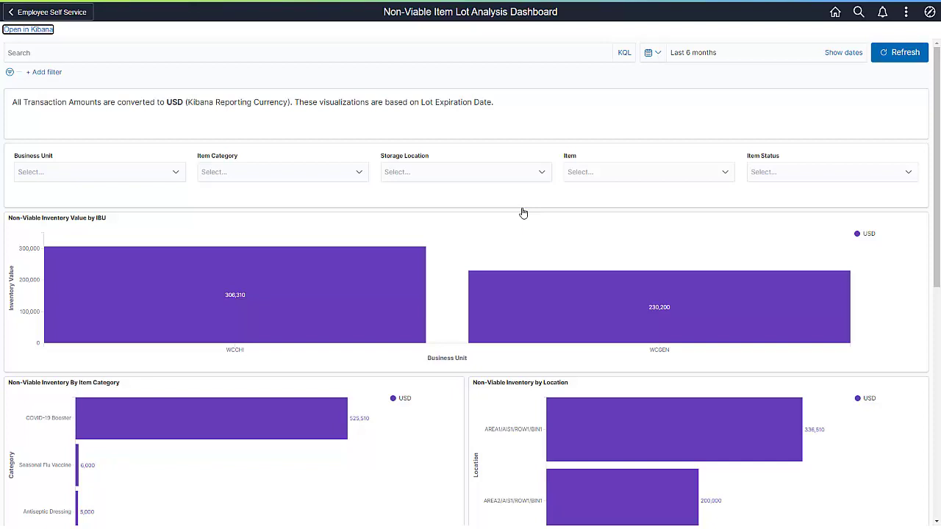
mouse_move(577, 214)
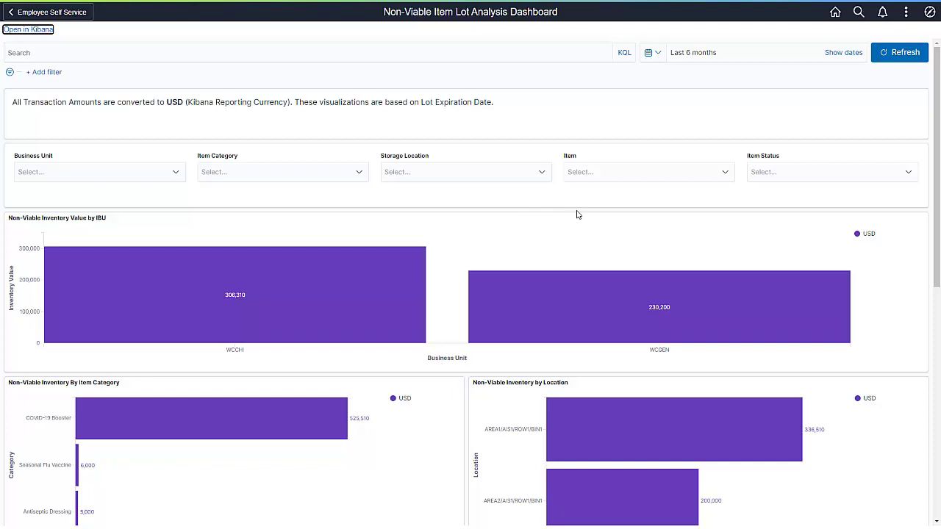
scroll("down", 3)
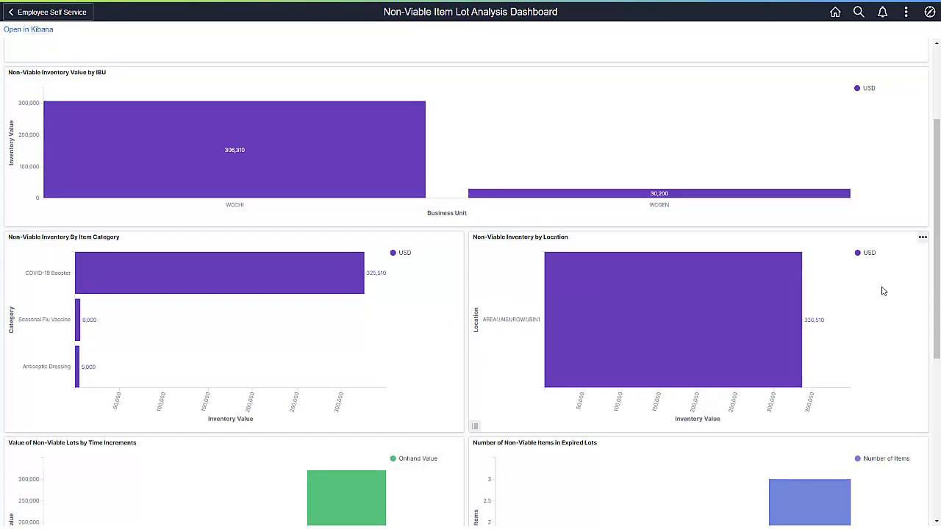
scroll("down", 3)
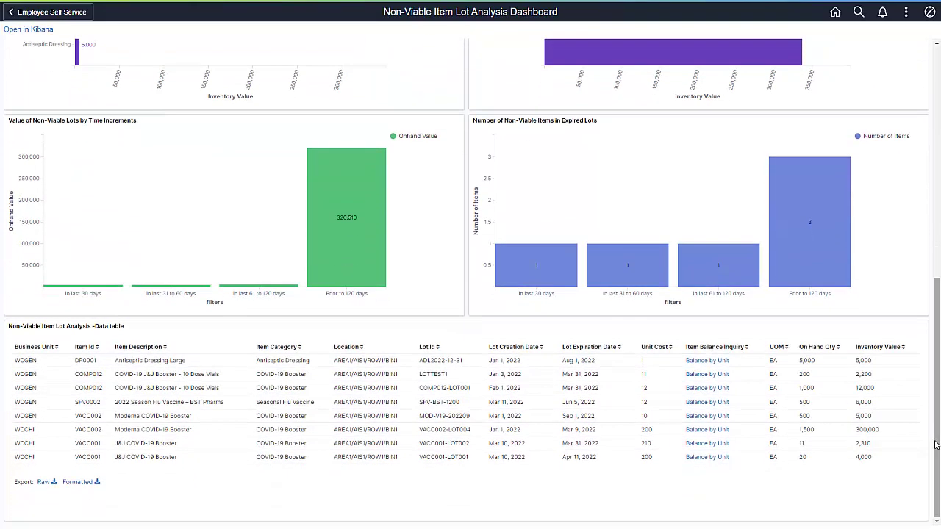